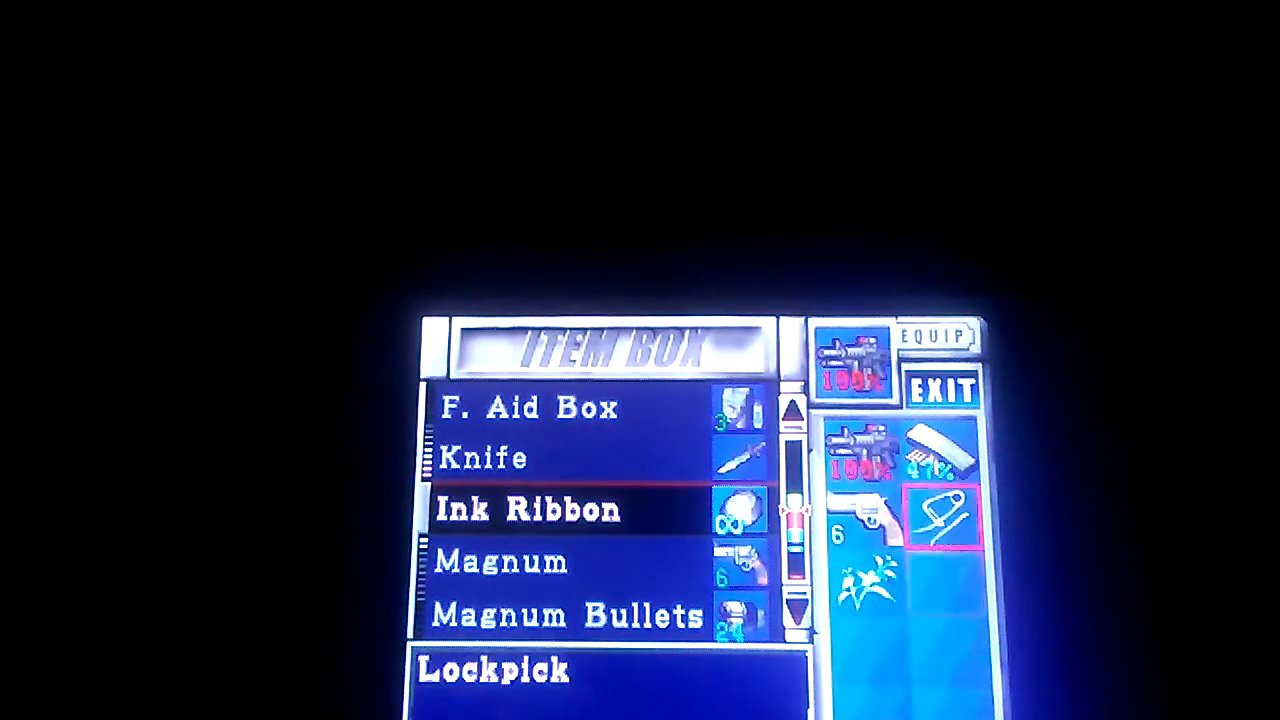
scroll("down", 3)
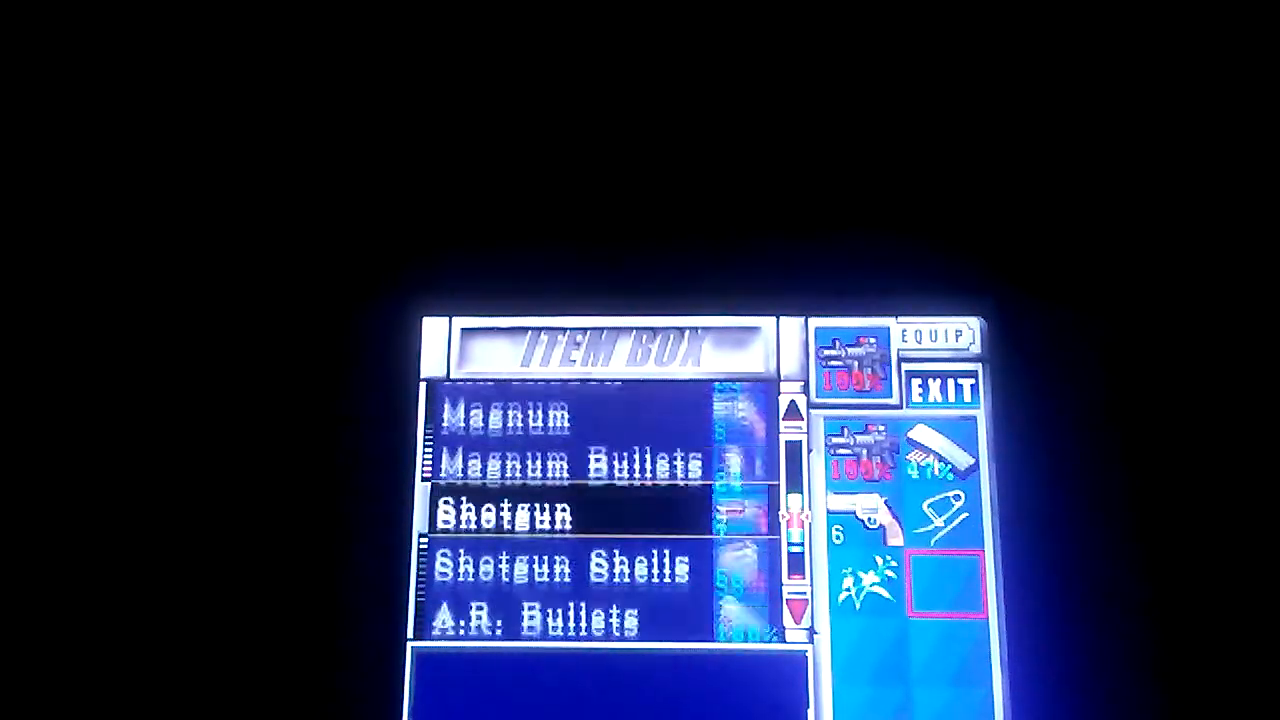
scroll("down", 3)
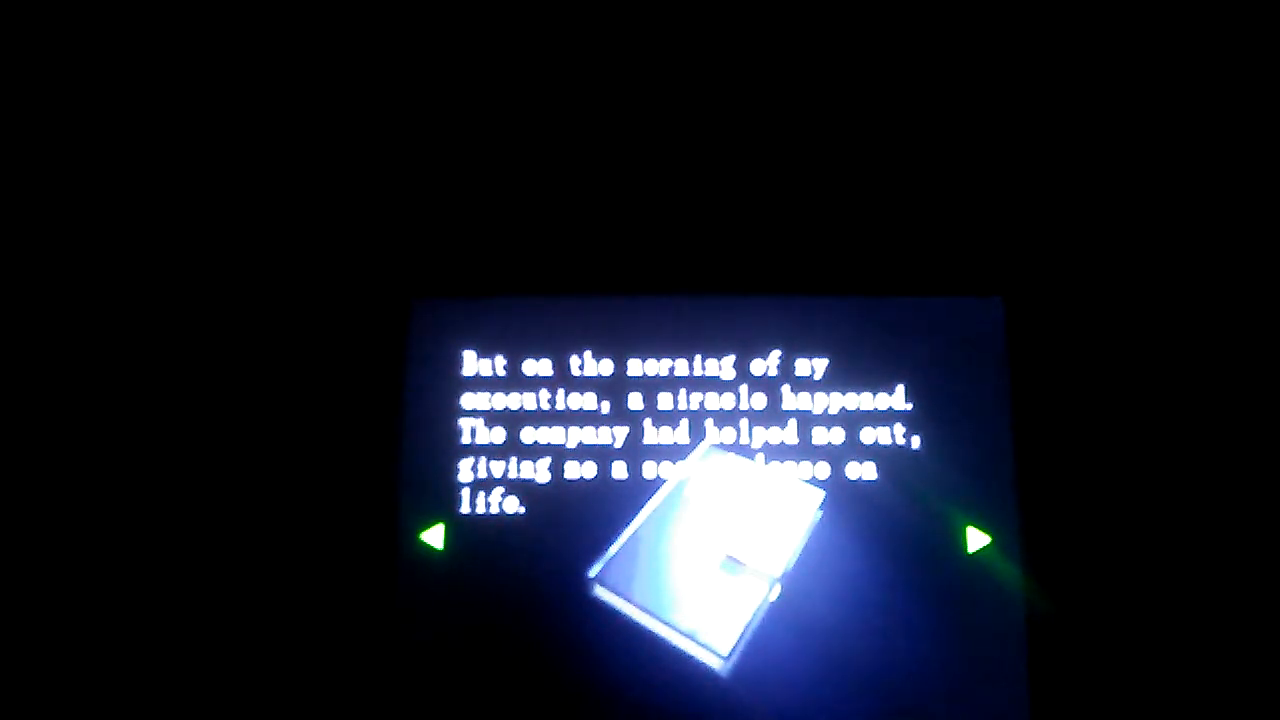
left_click(980, 538)
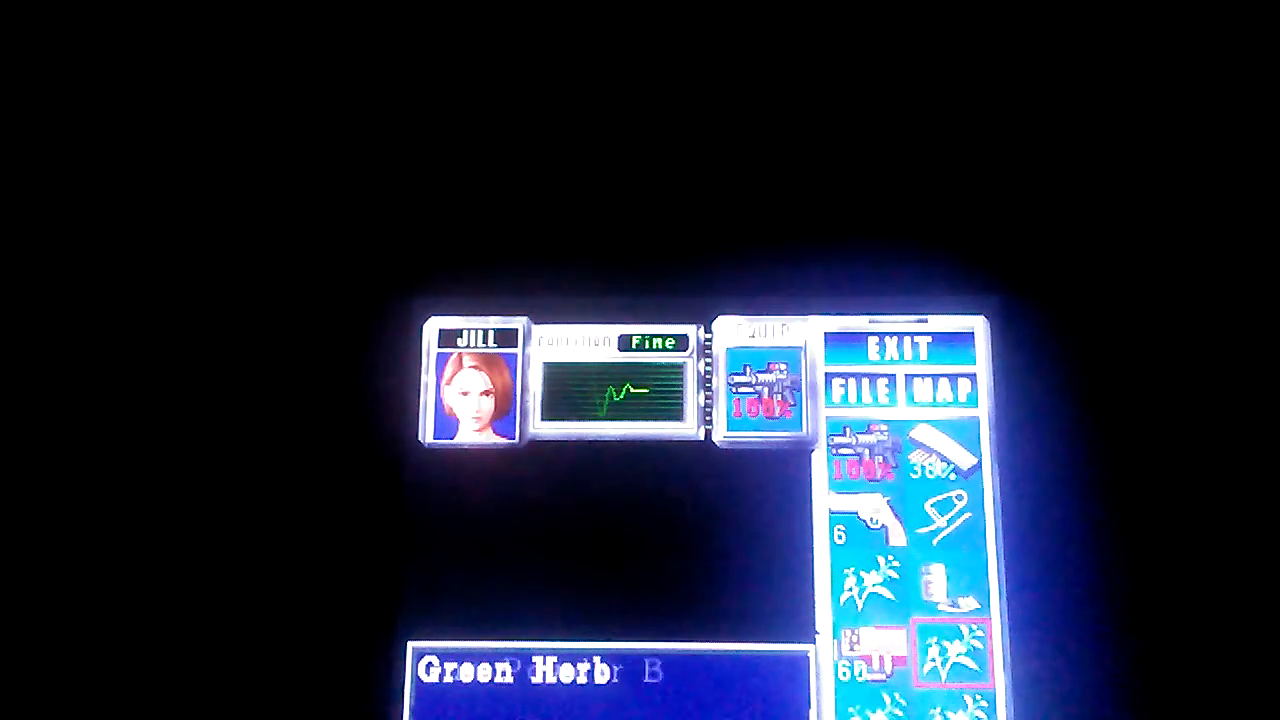
left_click(762, 390)
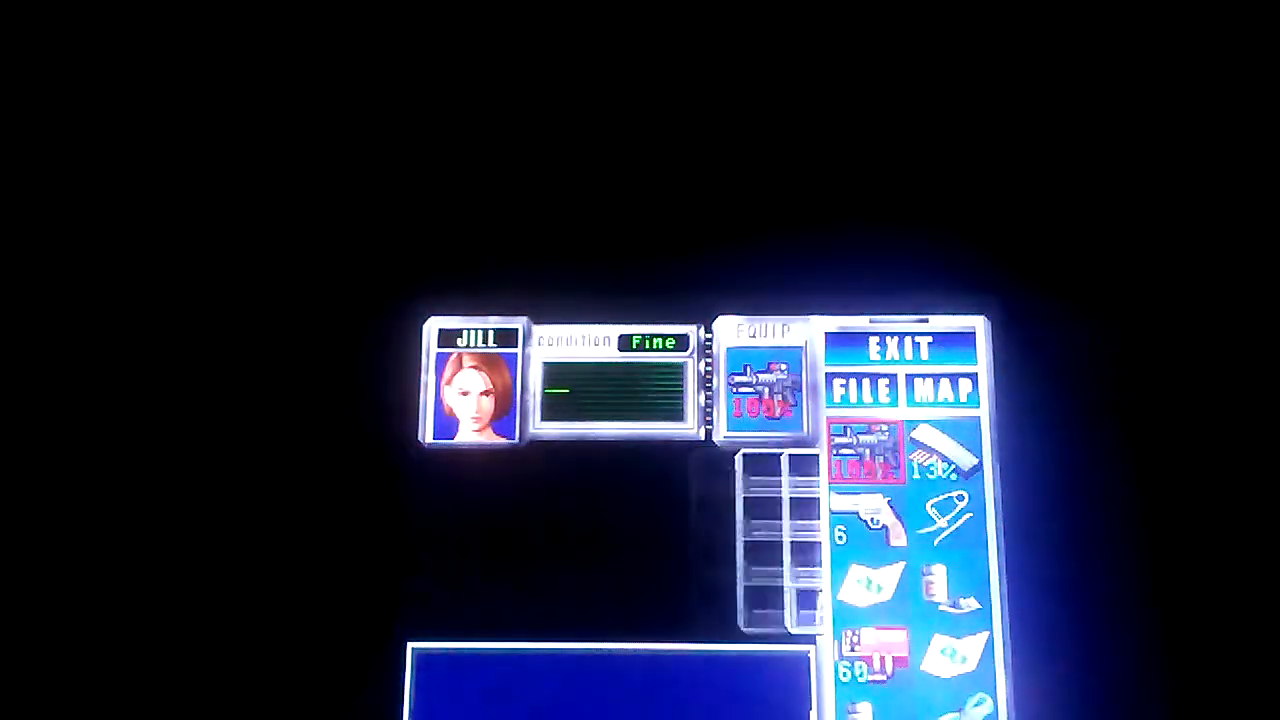
left_click(897, 349)
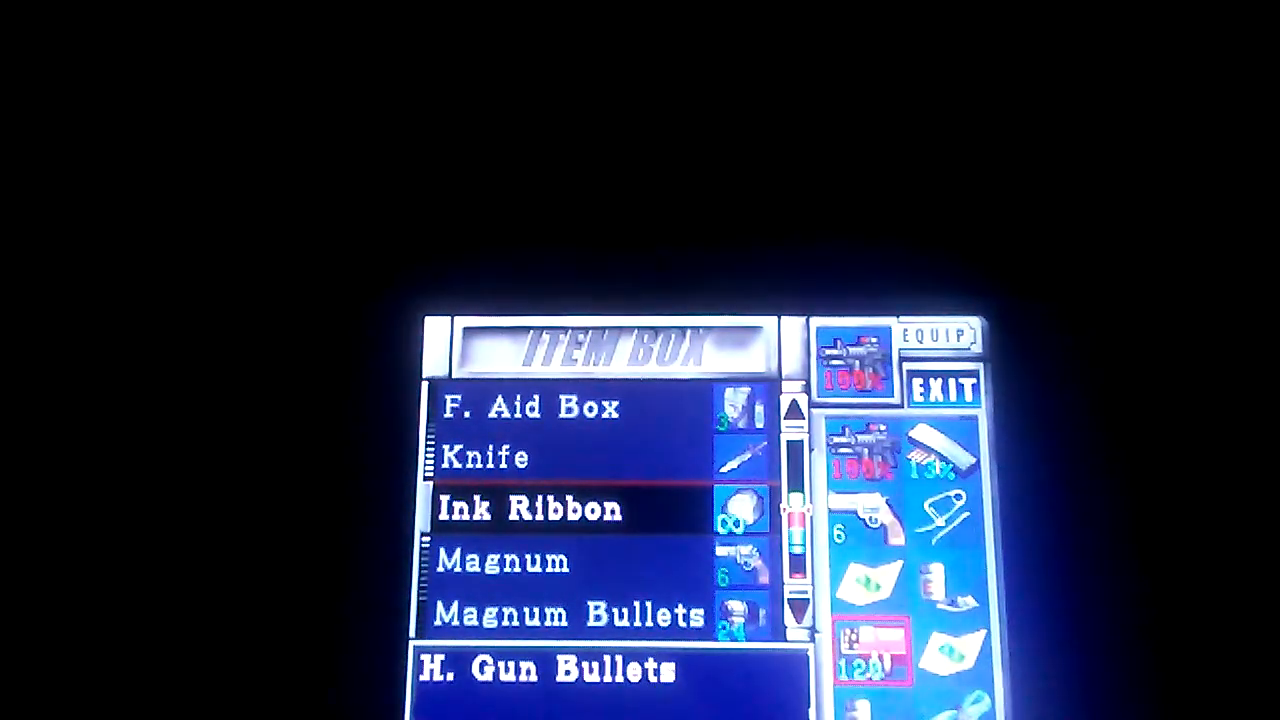
scroll("down", 3)
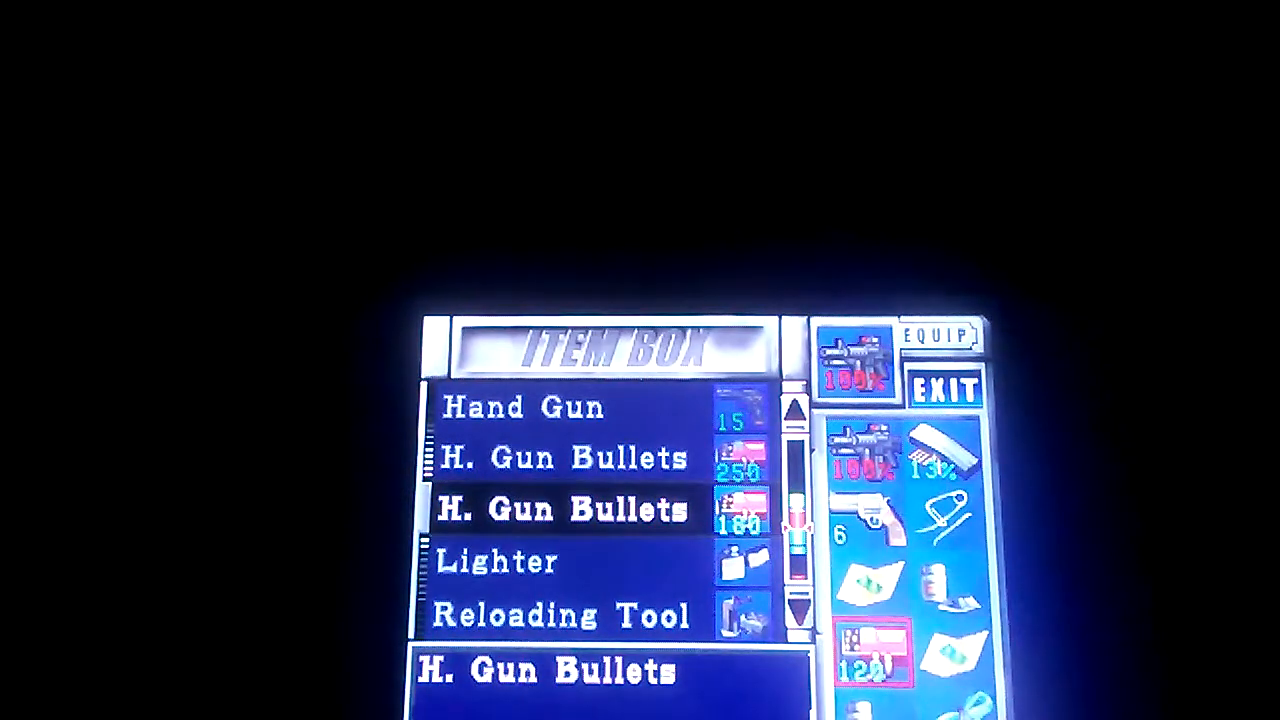
scroll("up", 3)
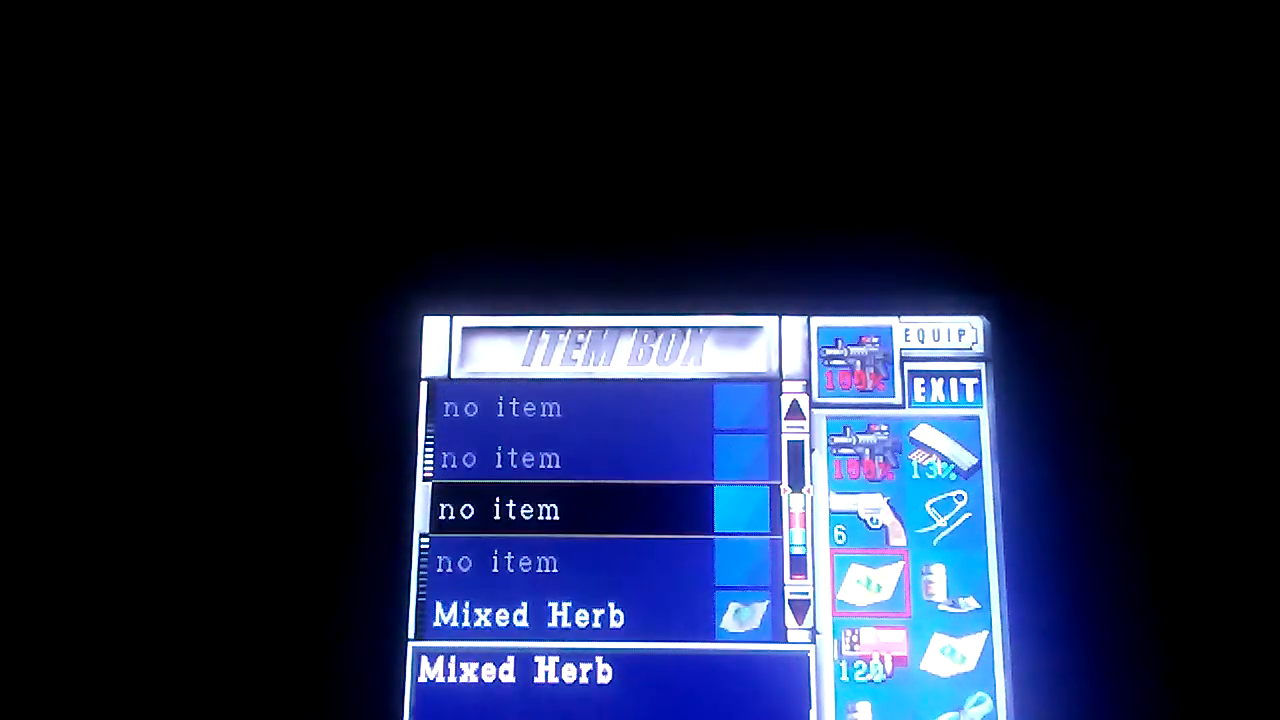
scroll("down", 3)
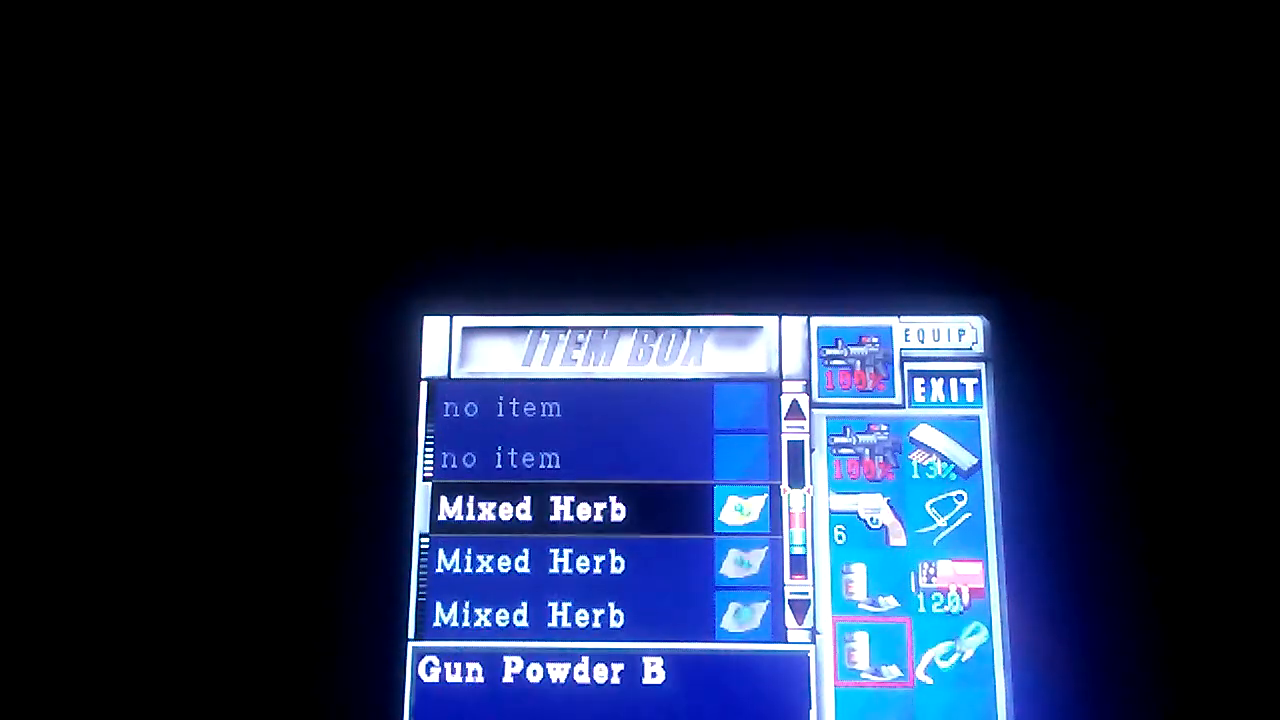
scroll("down", 3)
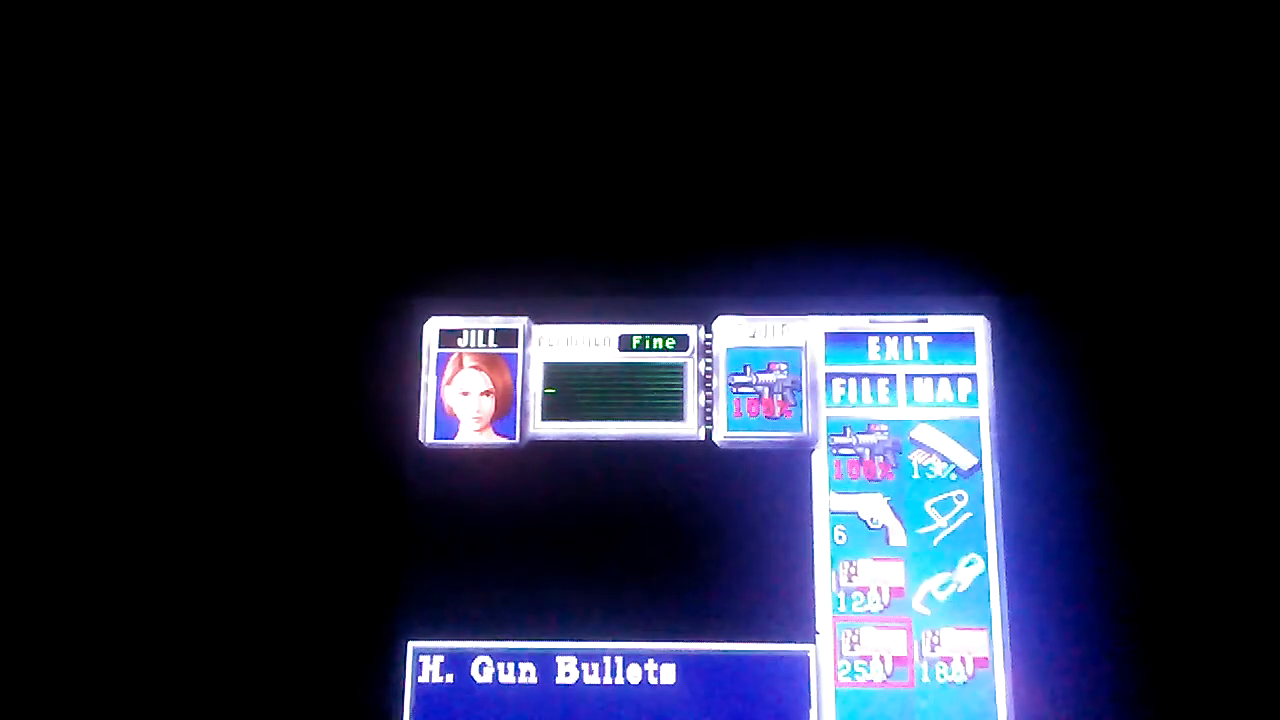
left_click(762, 390)
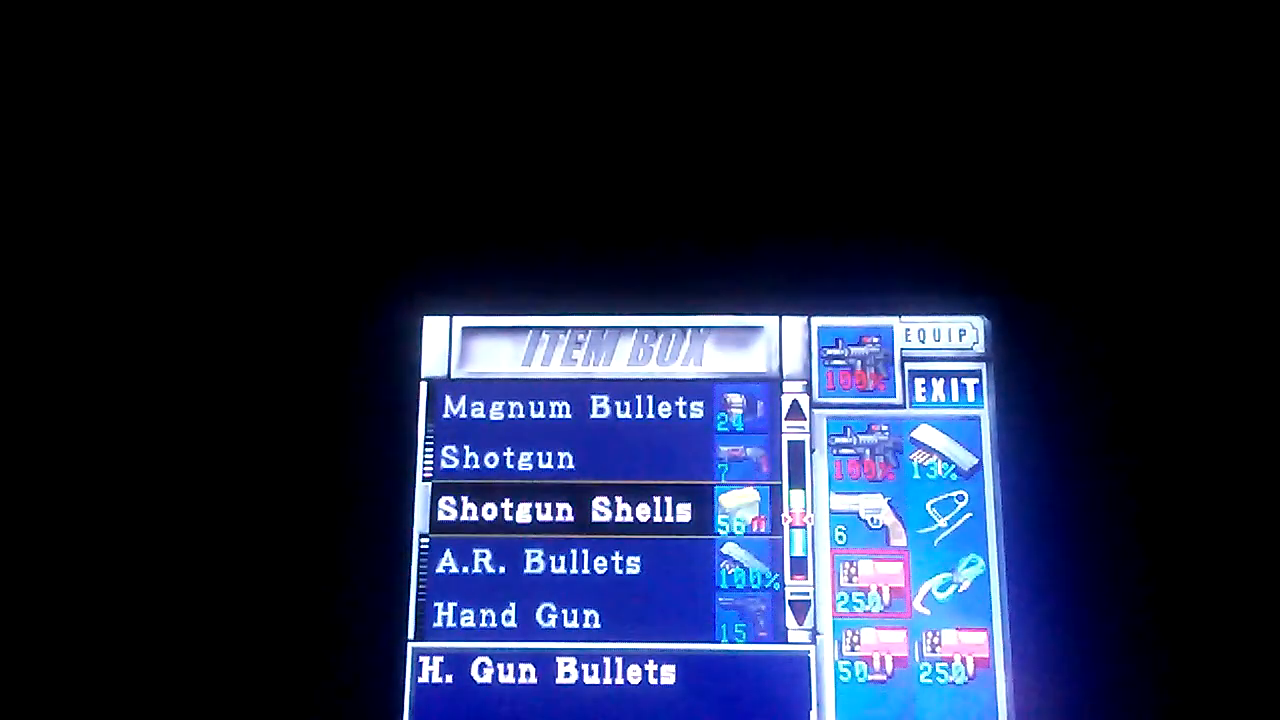
scroll("down", 3)
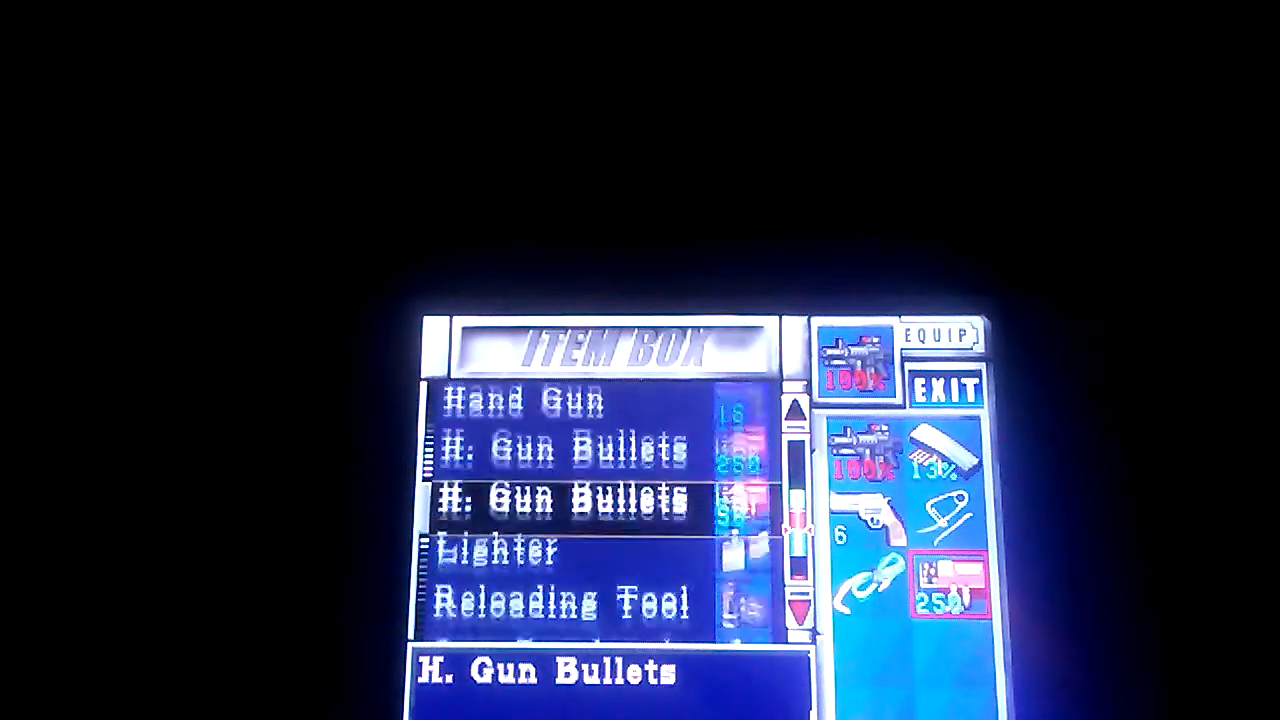
scroll("down", 3)
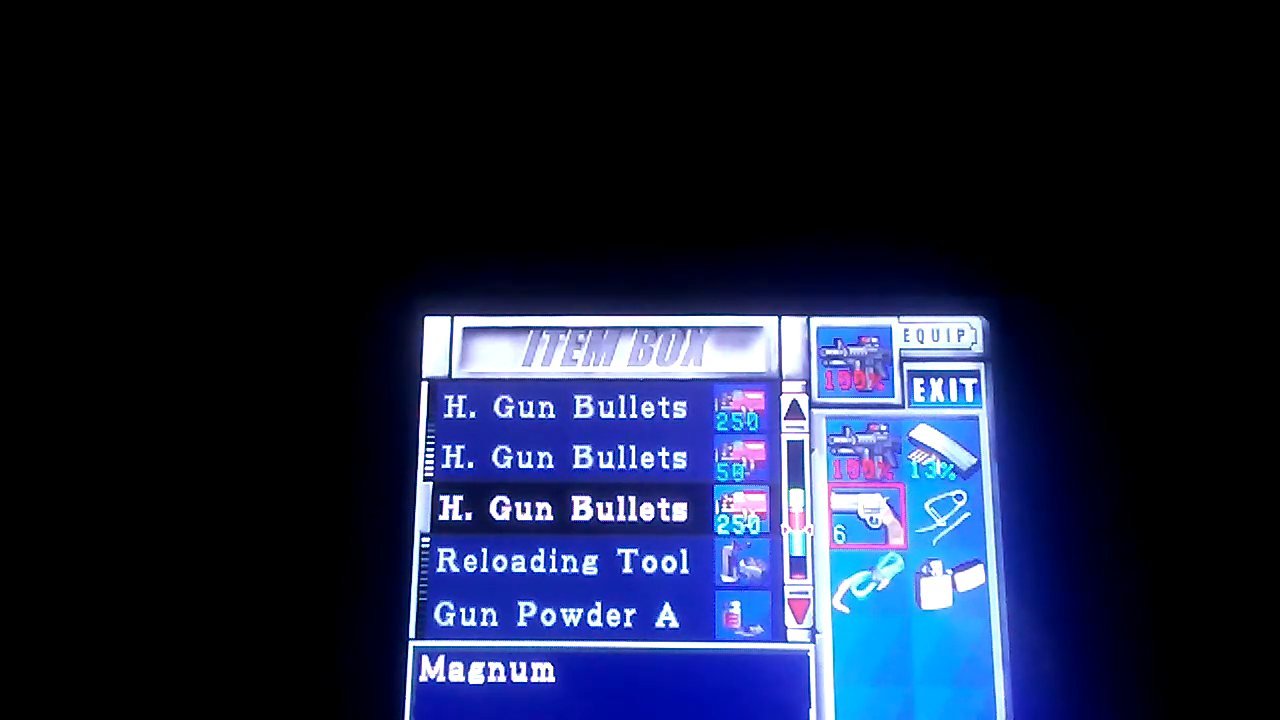
key("Down")
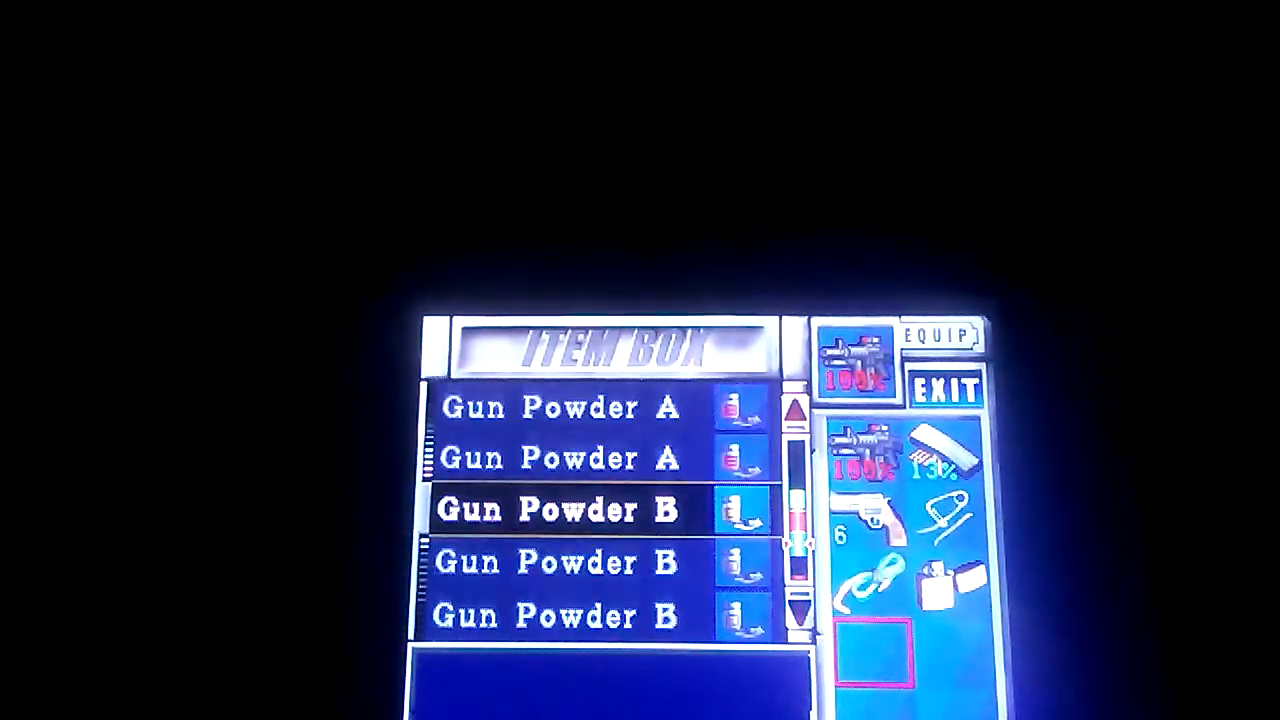
scroll("up", 3)
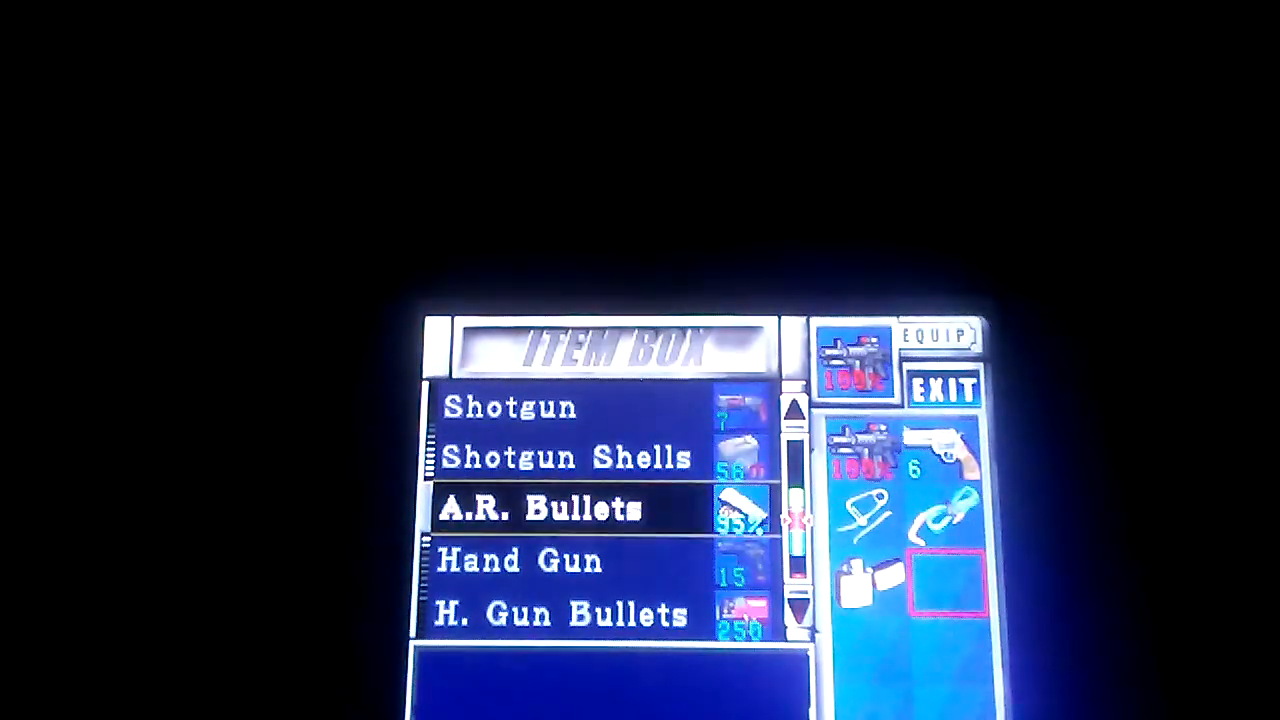
scroll("down", 3)
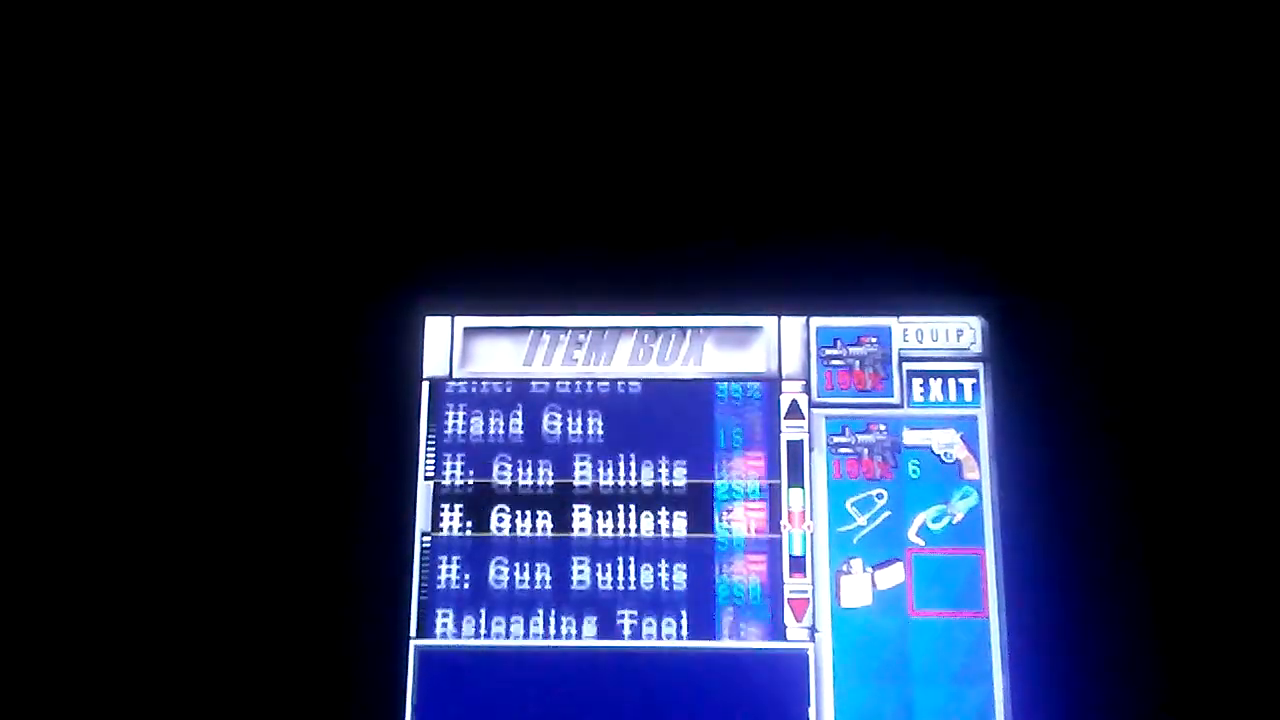
scroll("down", 3)
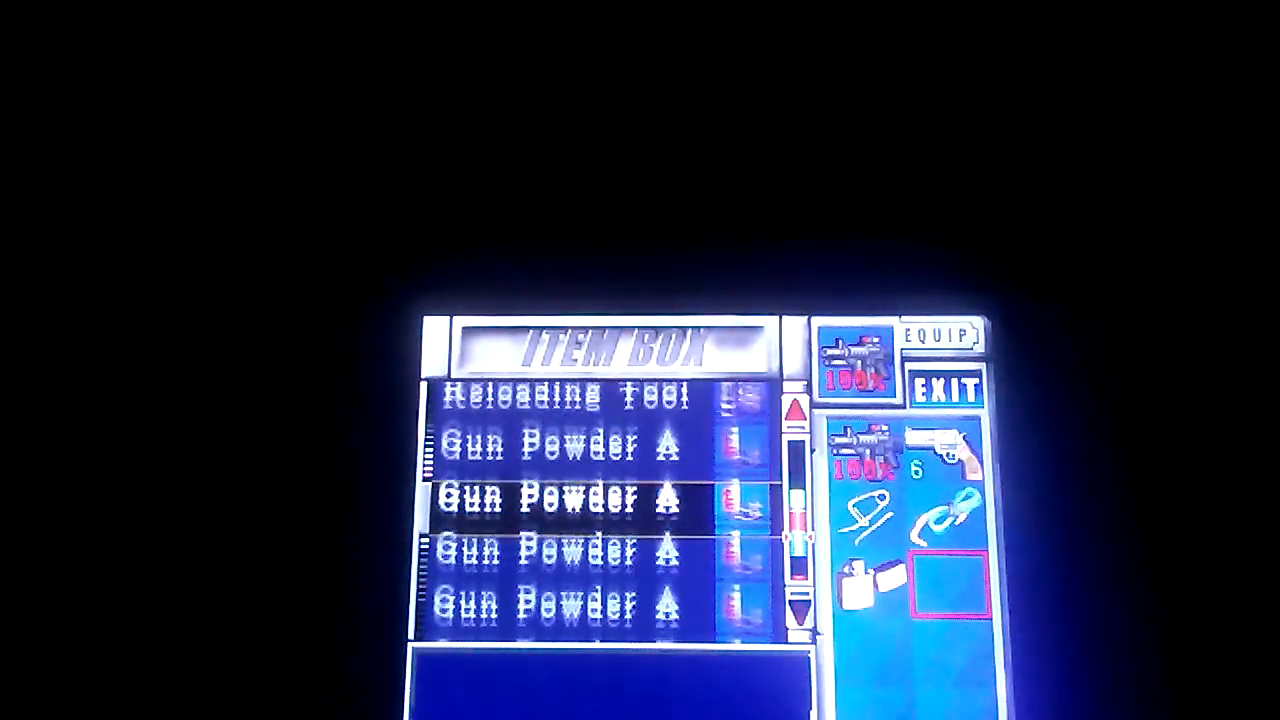